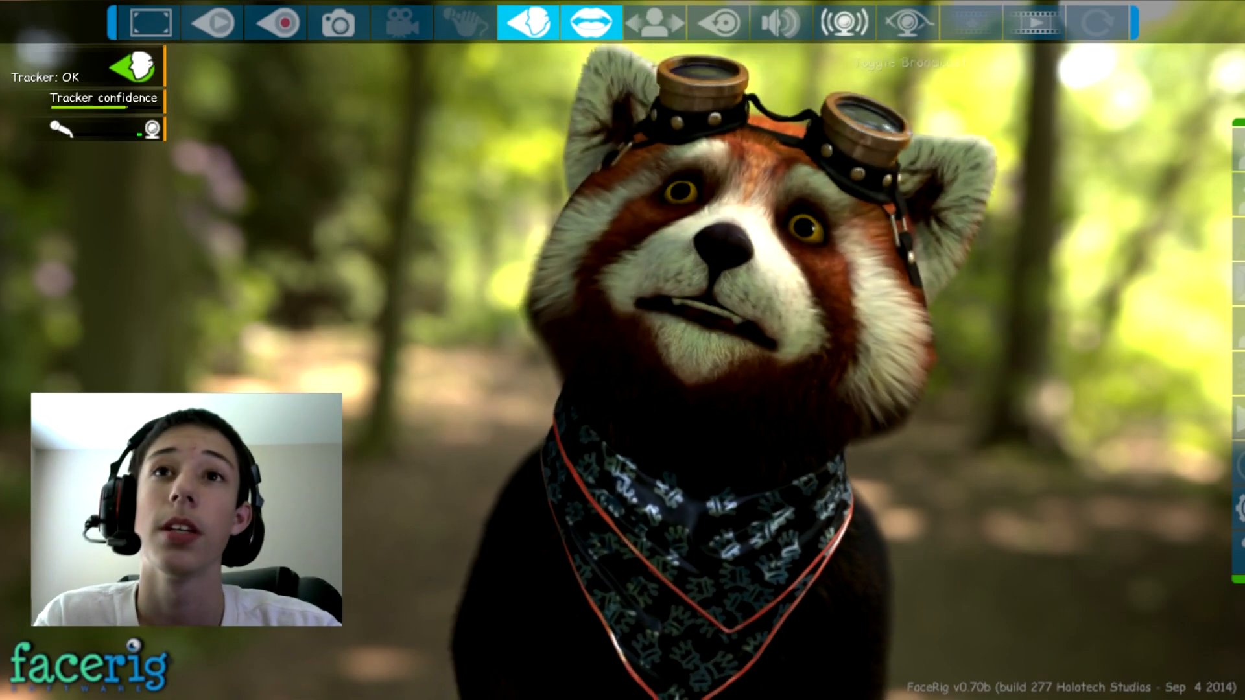
Show Skype's webcam call quality panel reporting it can't connect to the Logitech HD Webcam C270.
click(842, 22)
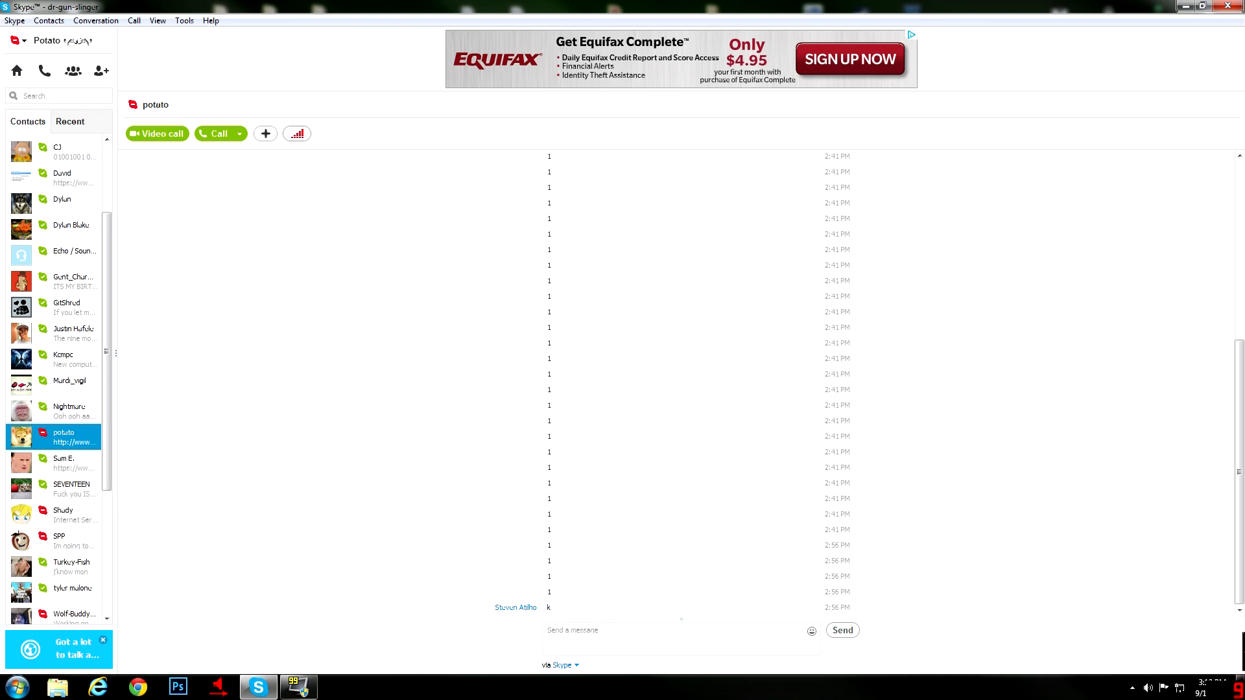
mouse_move(296, 132)
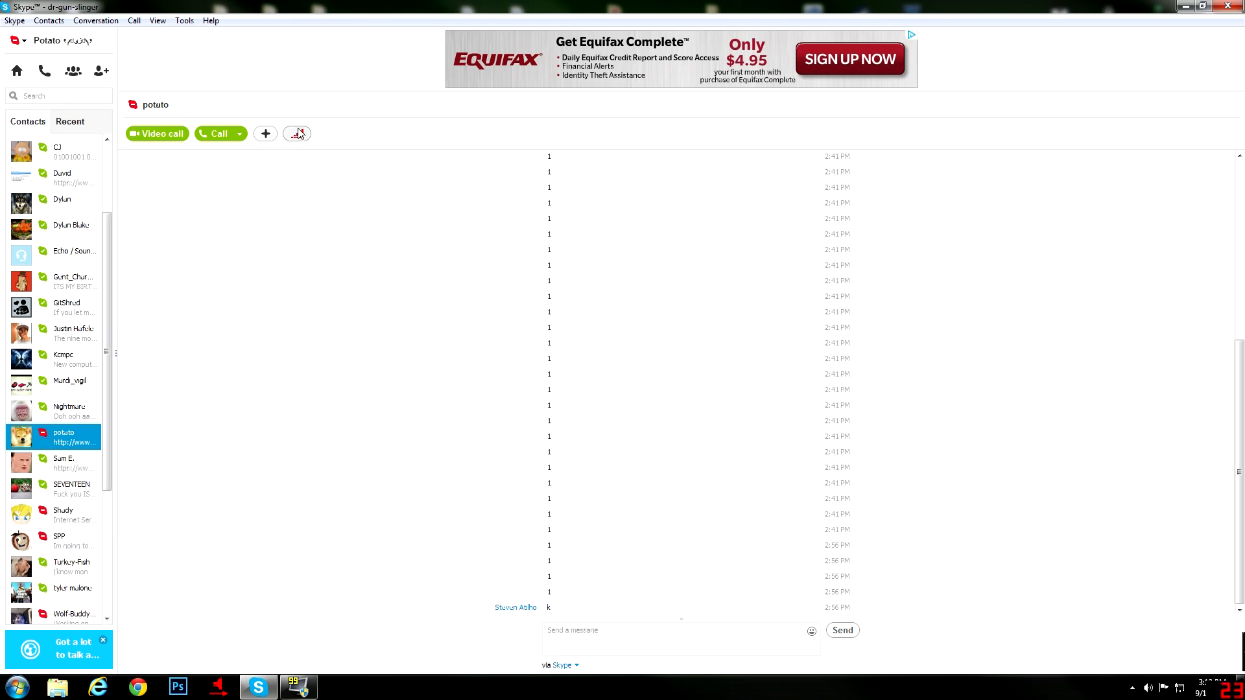
mouse_move(297, 134)
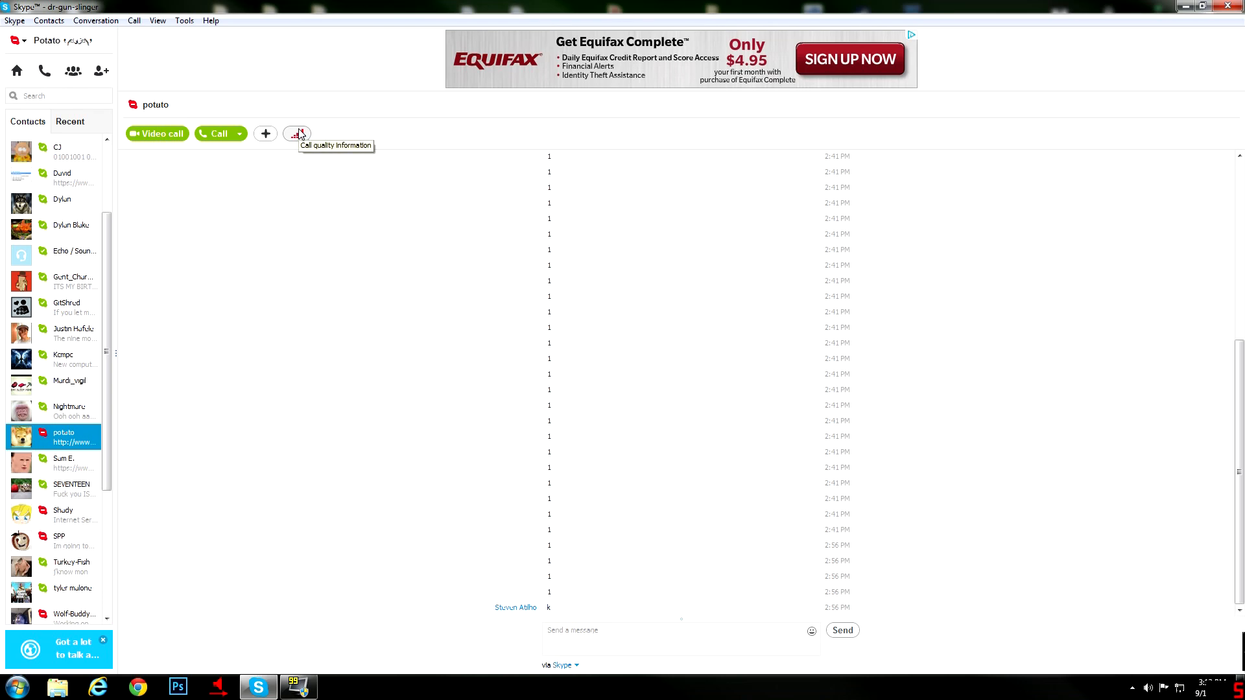
click(297, 134)
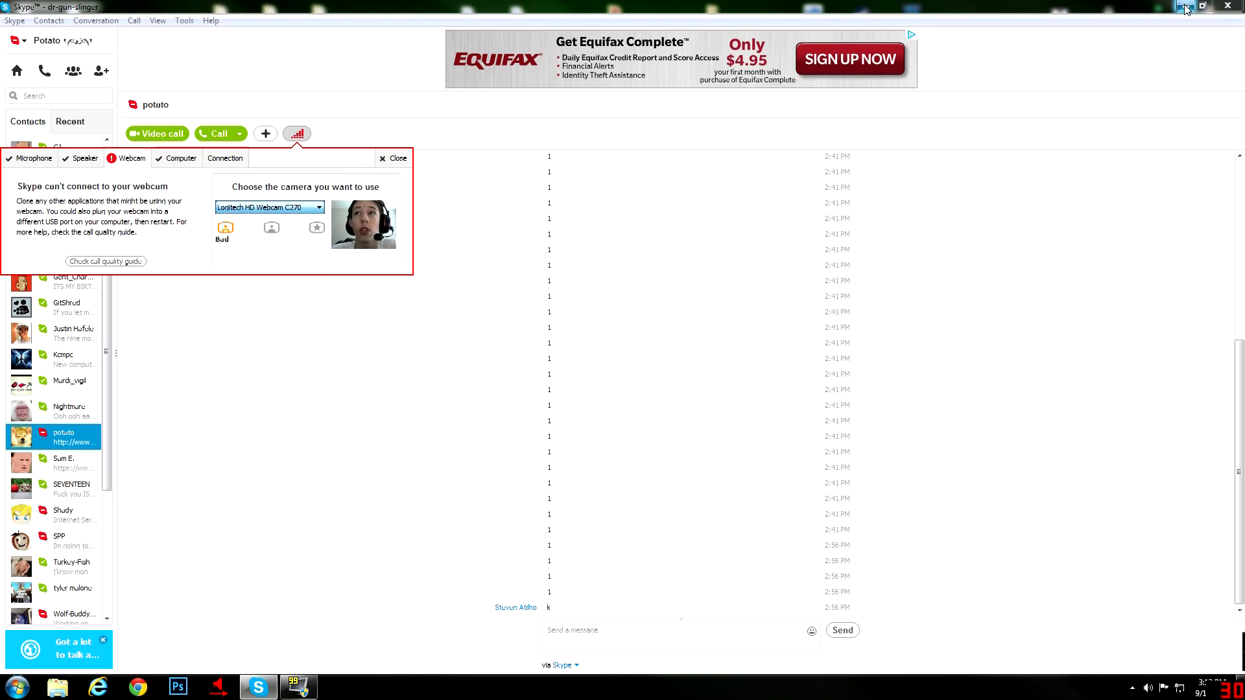
Minimize Skype to the taskbar so the desktop shortcuts and folders show.
click(1185, 6)
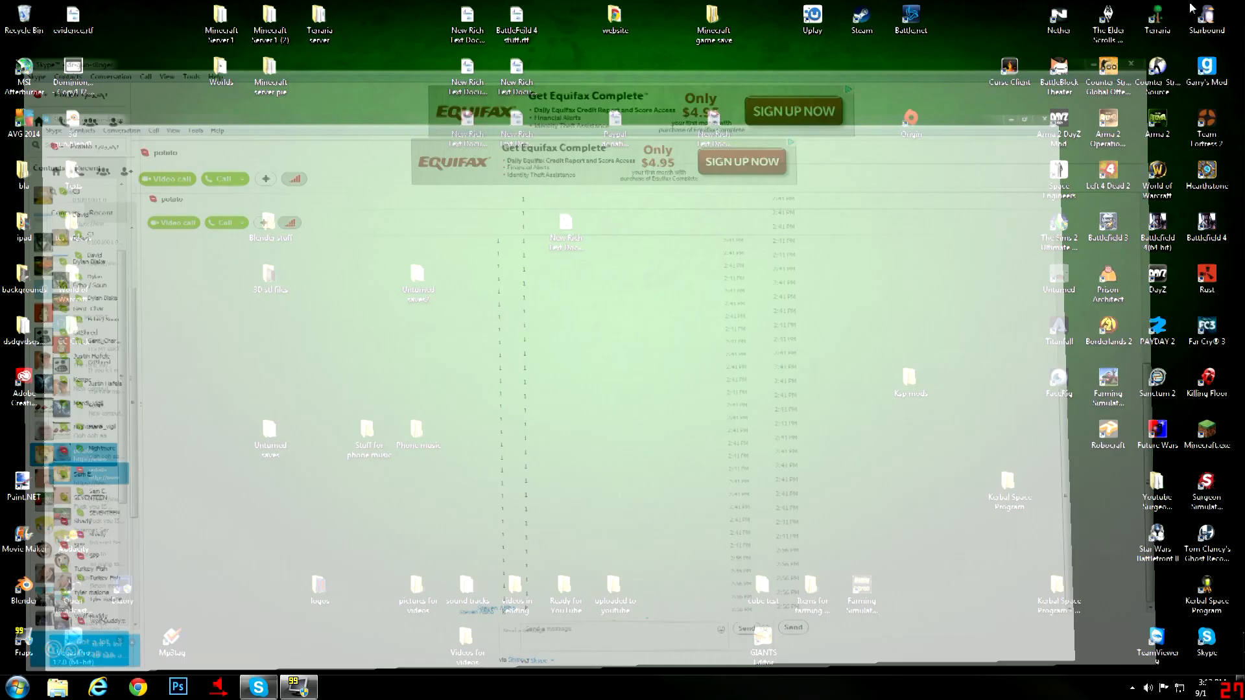
click(258, 686)
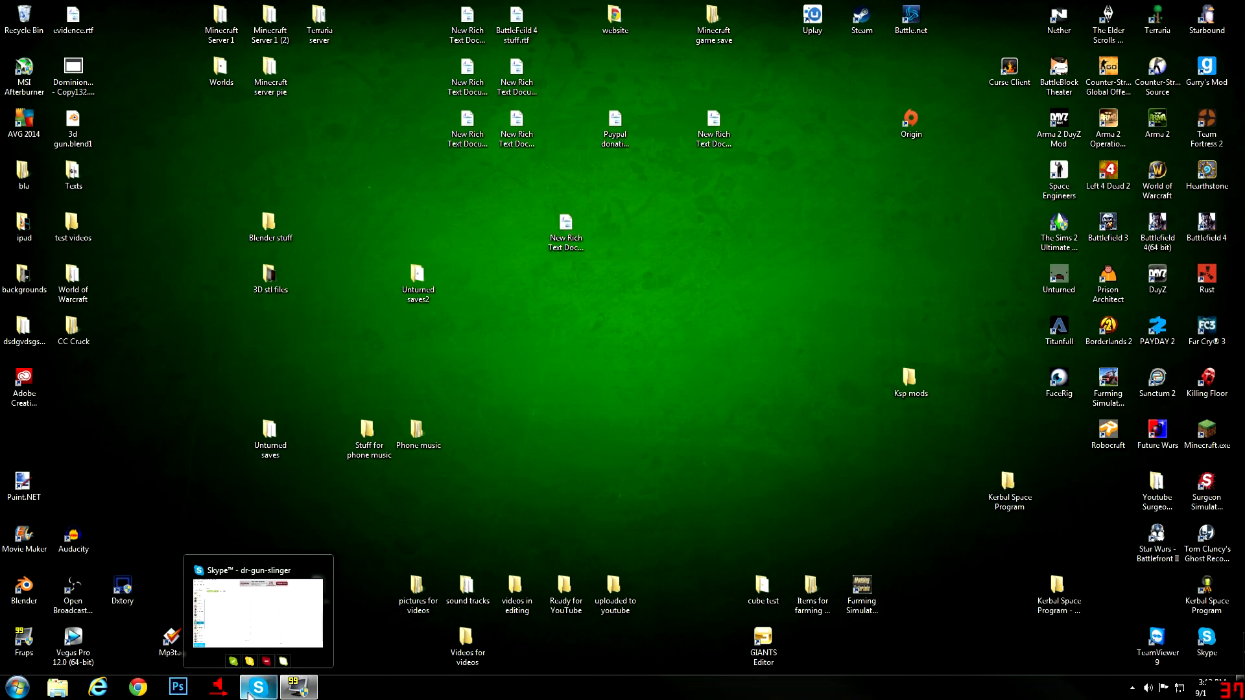
right_click(256, 686)
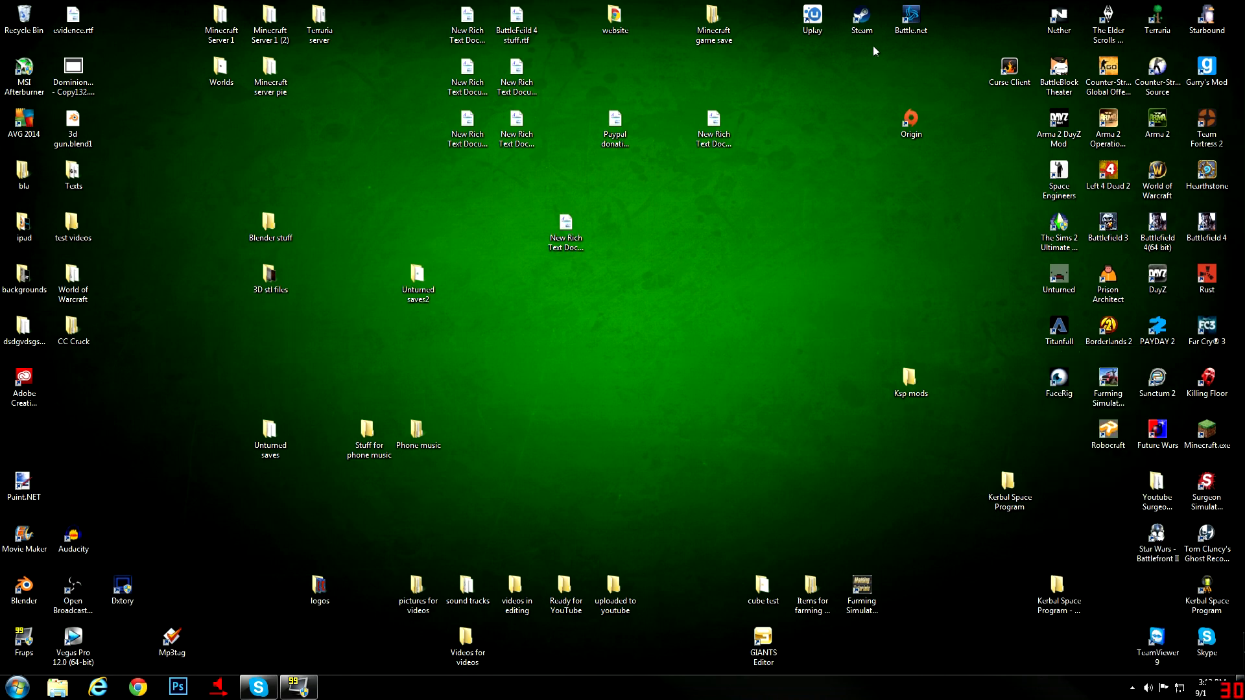
mouse_move(860, 15)
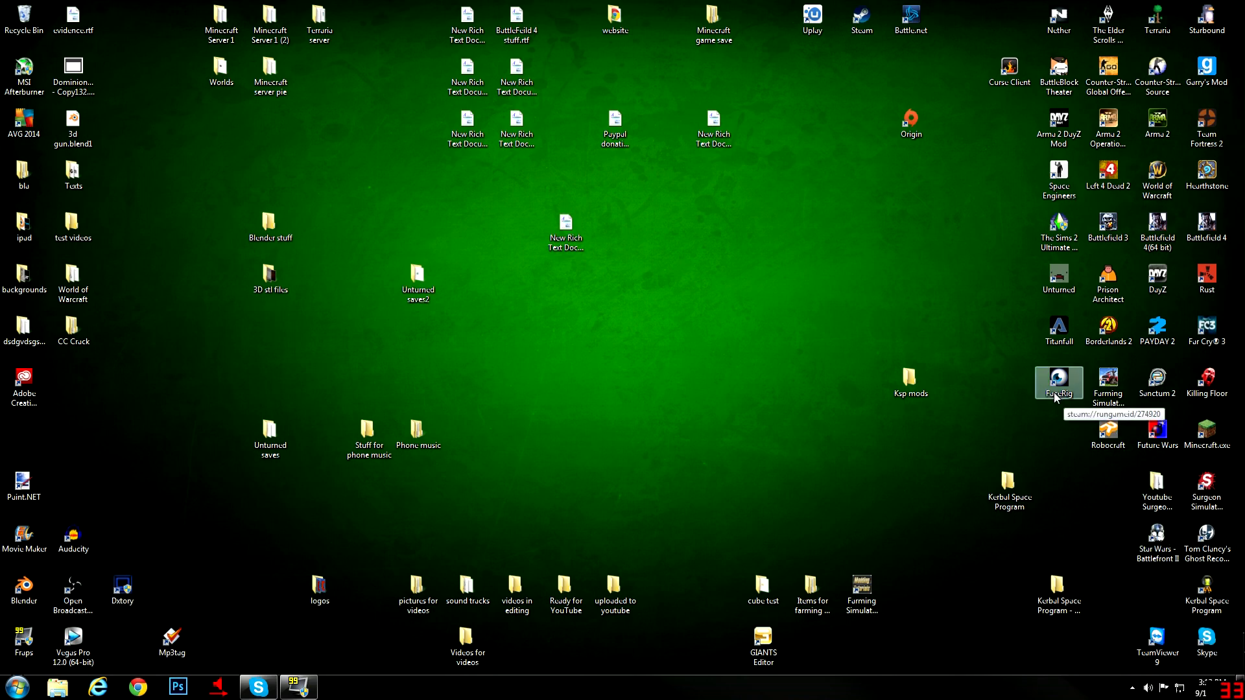
mouse_move(1044, 400)
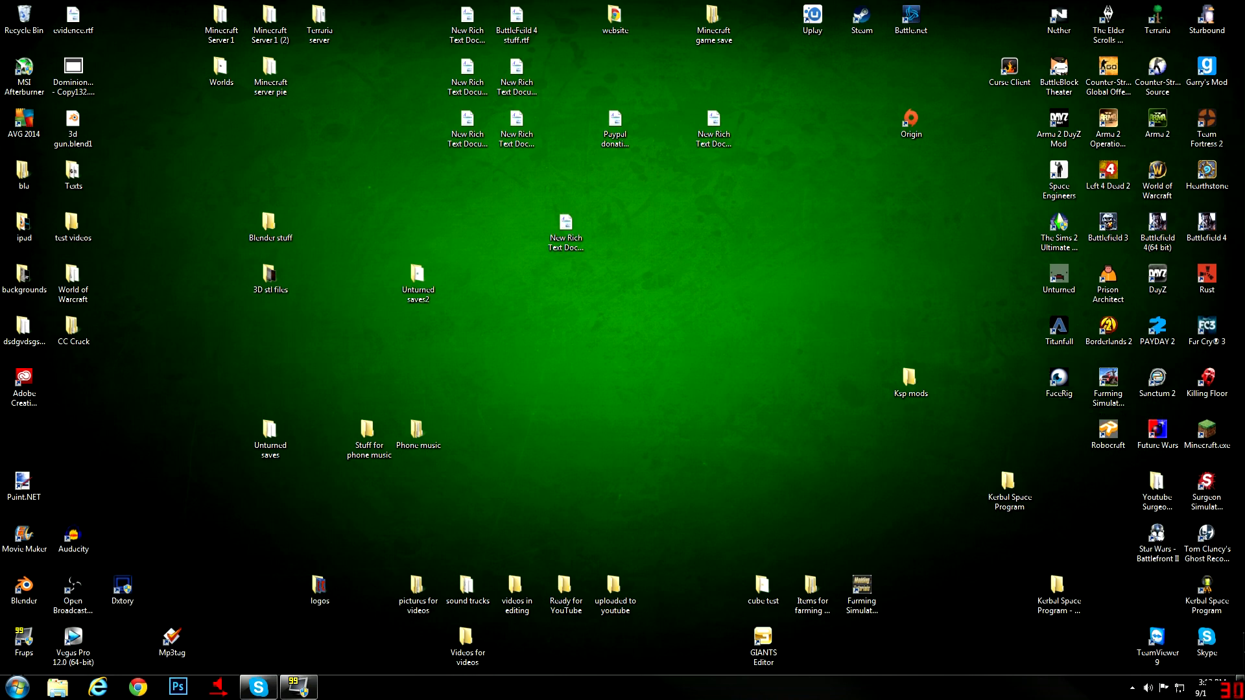
Restore Skype and select FaceRig Virtual Cam as the camera in call quality information.
click(258, 686)
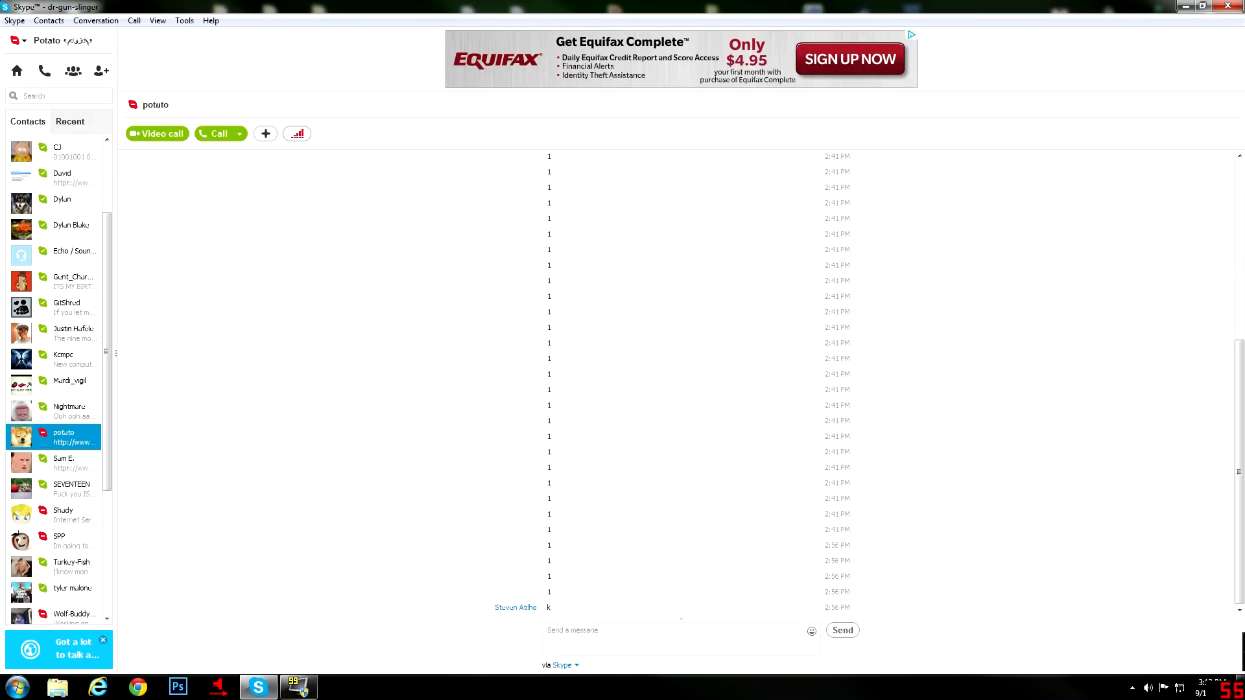
click(296, 132)
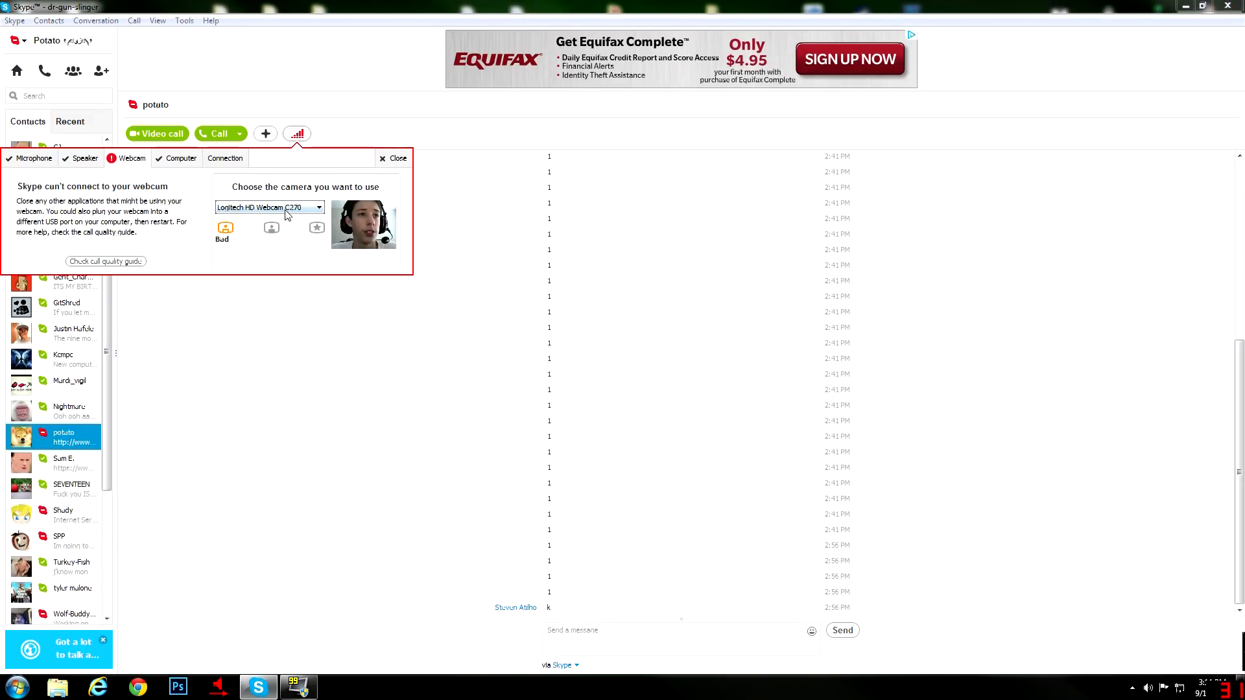
click(270, 208)
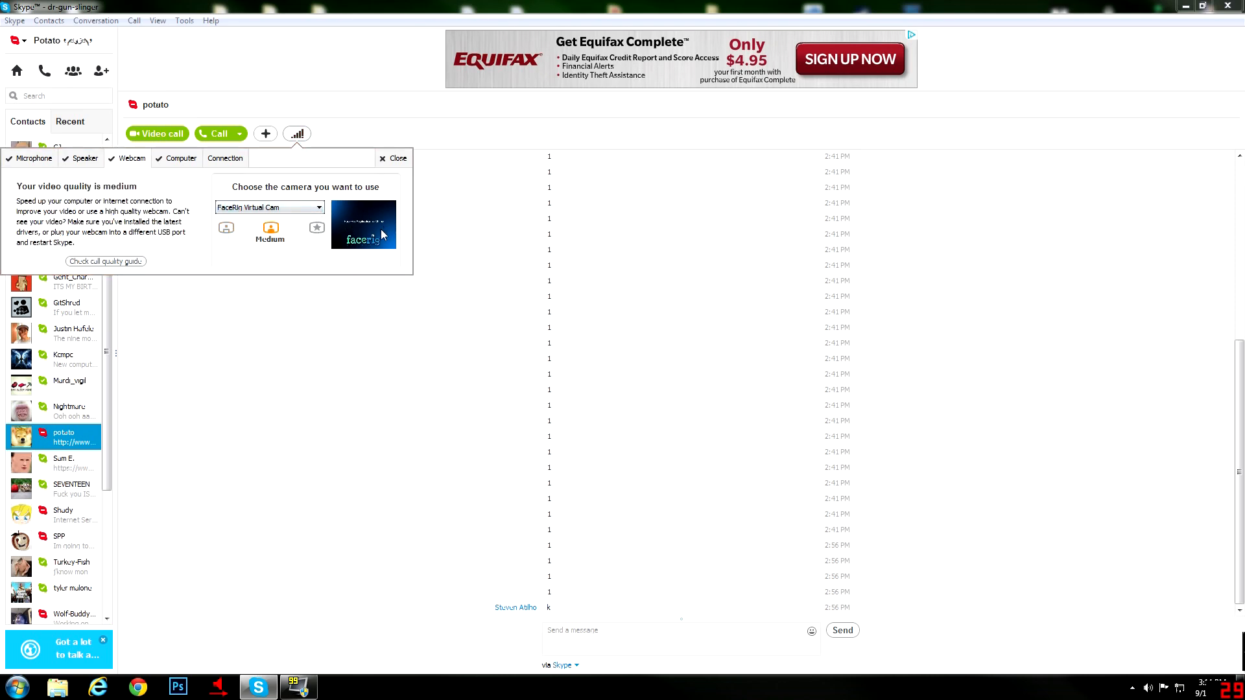
mouse_move(385, 238)
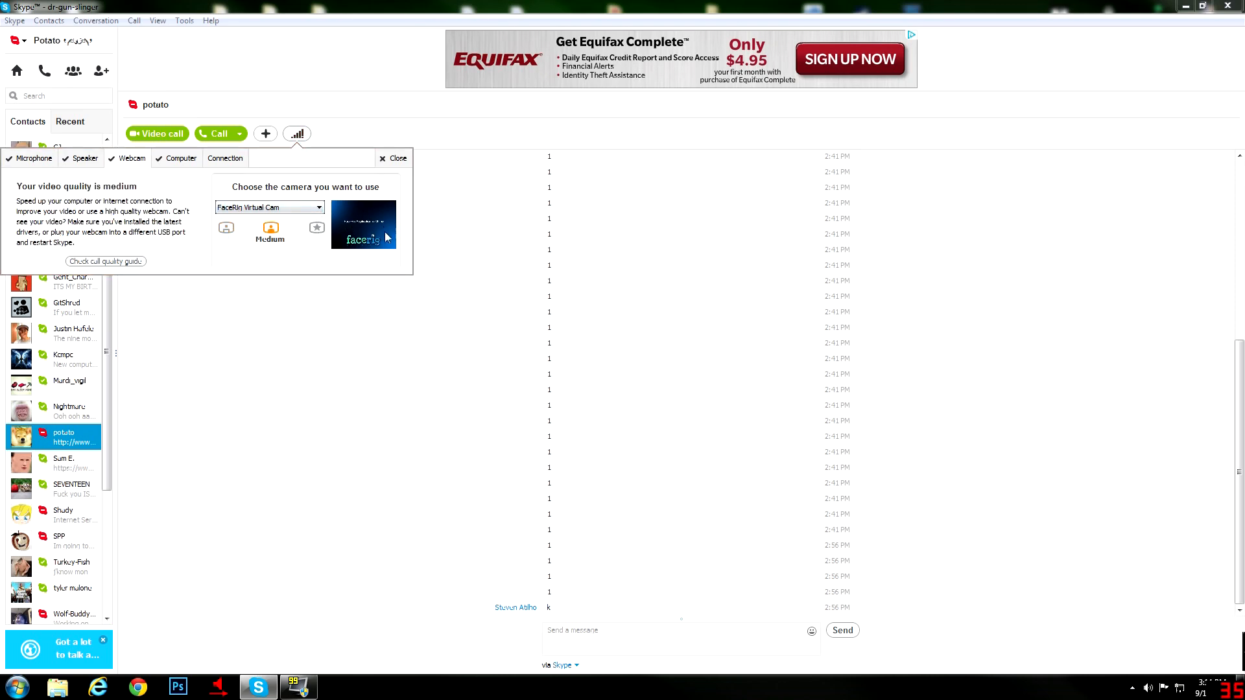
mouse_move(365, 242)
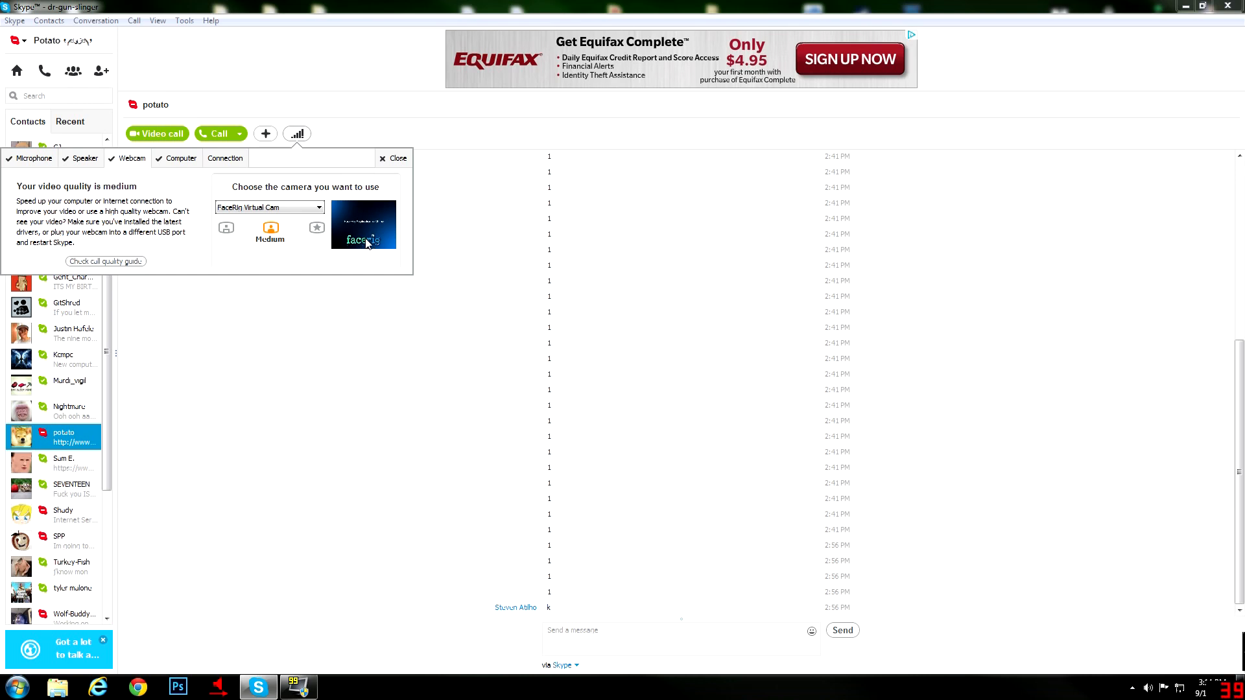